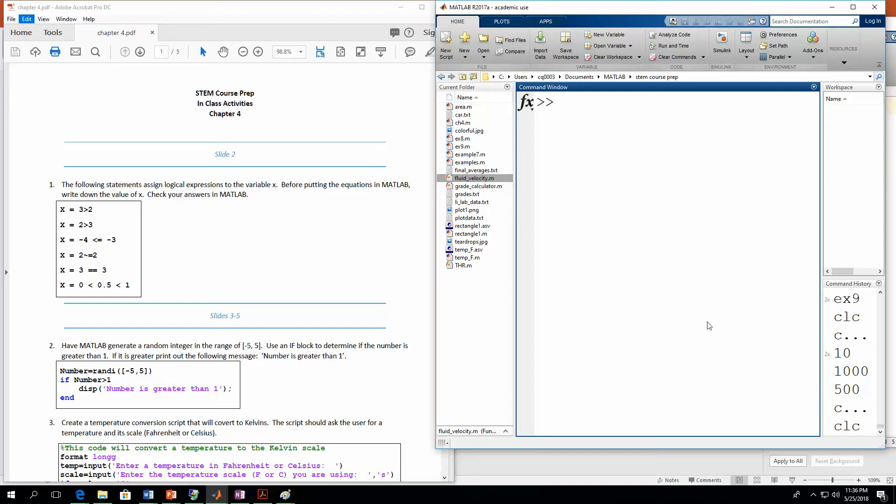
Step: Evaluate x = 3>2 at the command prompt, returning logical 1
click(565, 106)
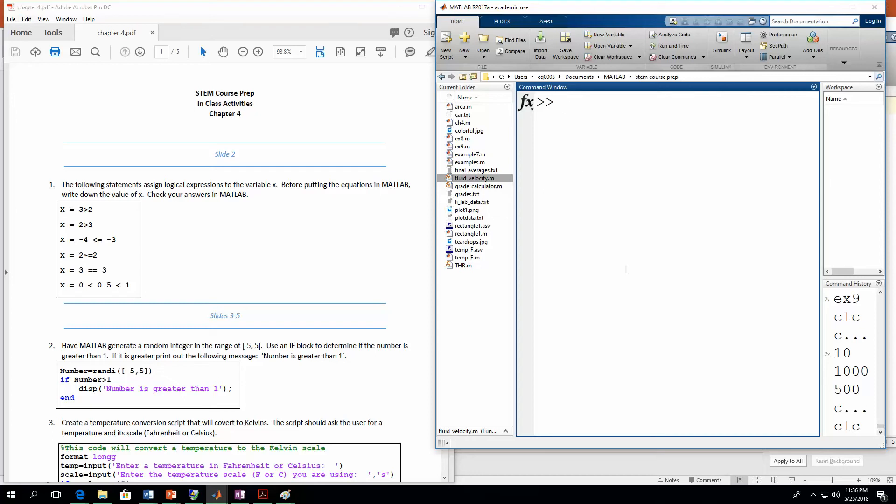
click(563, 102)
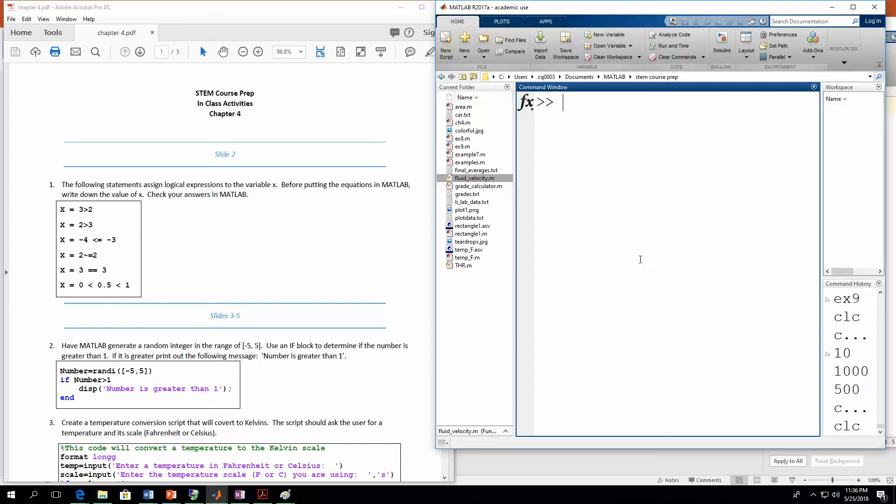
mouse_move(549, 257)
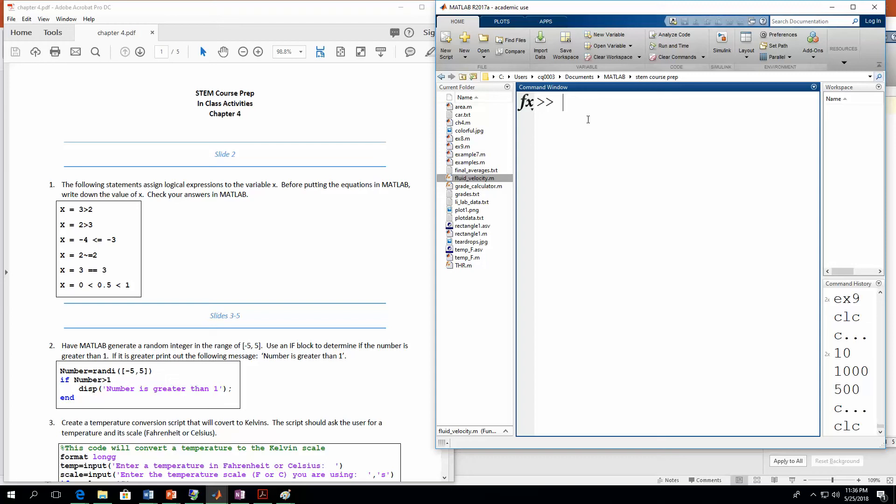
text(x=)
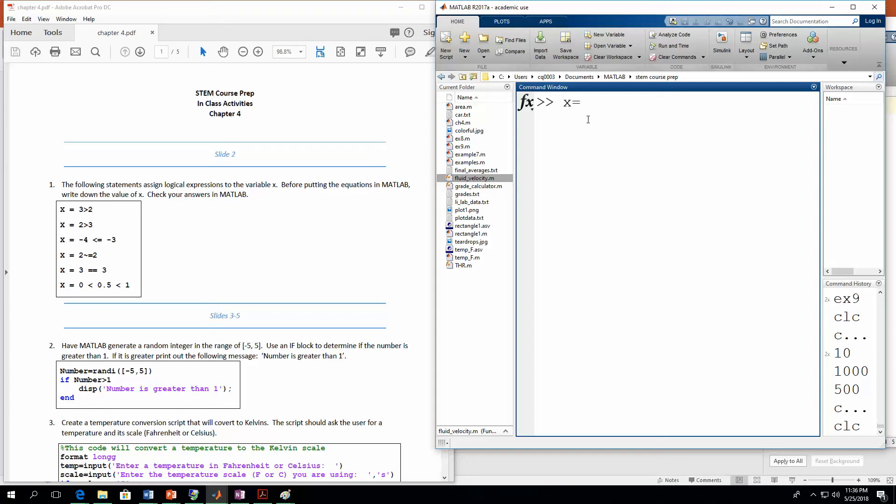
text(3>)
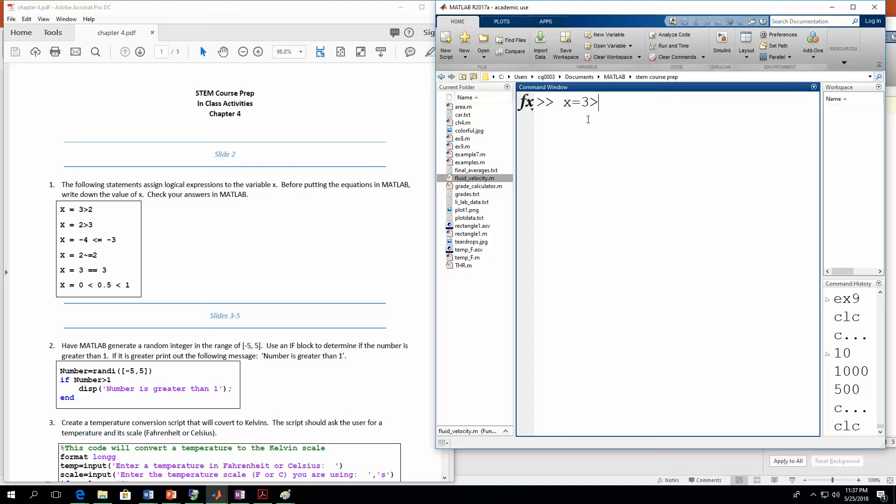
text(2)
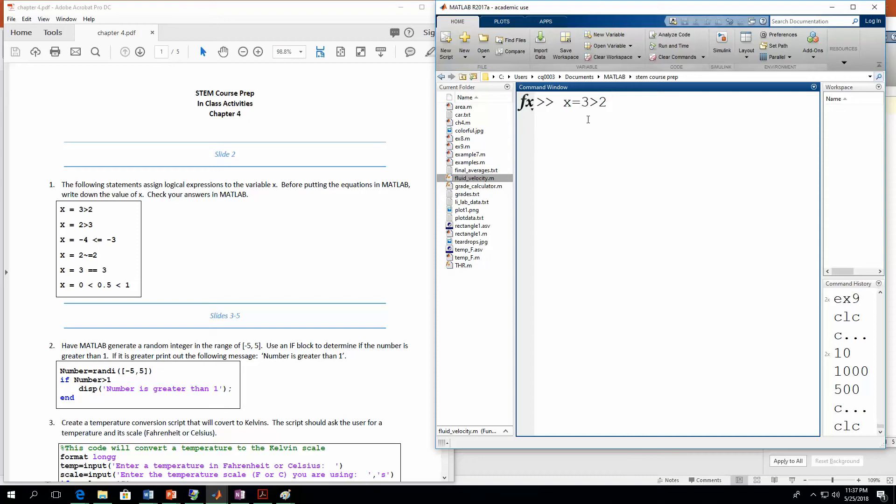
key(Enter)
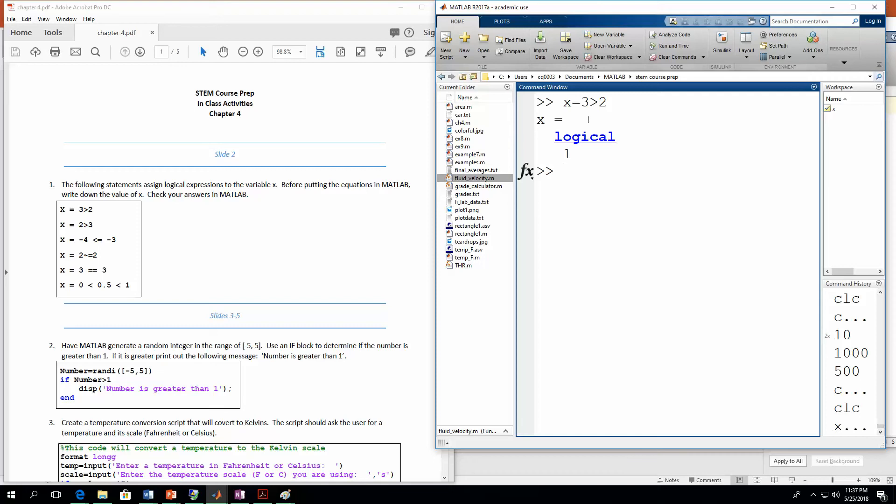
Step: Begin entering the next comparison x = 2>3
text(x=2>3)
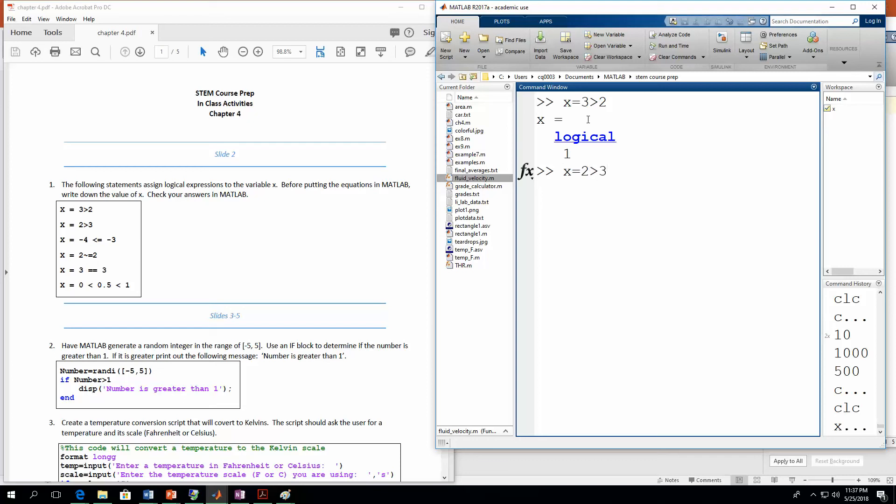
double_click(592, 171)
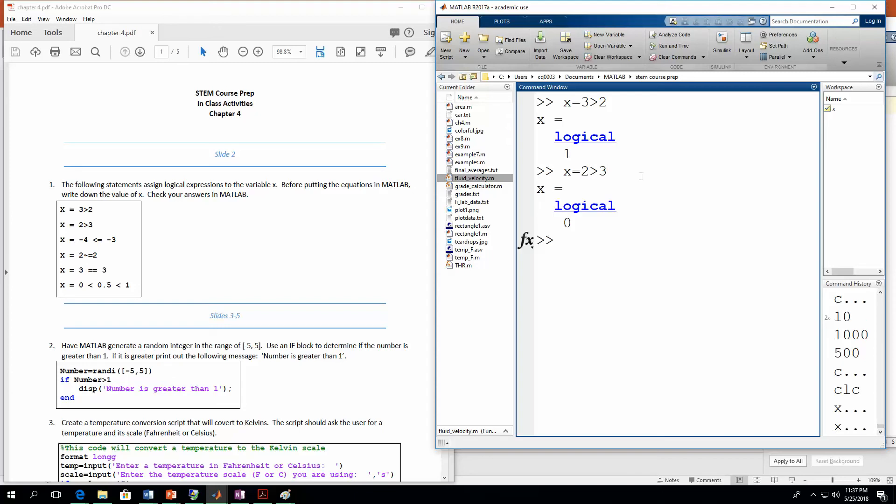
Step: Evaluate x = -4<=-3, returning logical 1
text(x=)
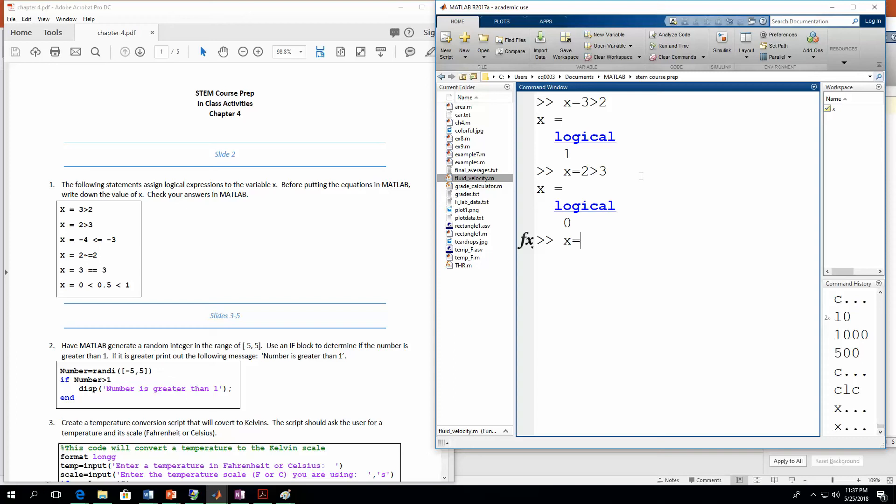
text(-4)
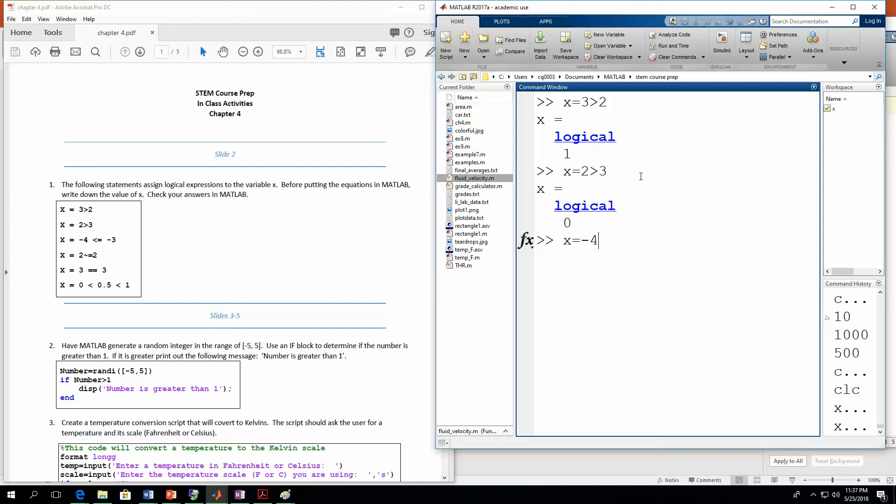
text(<)
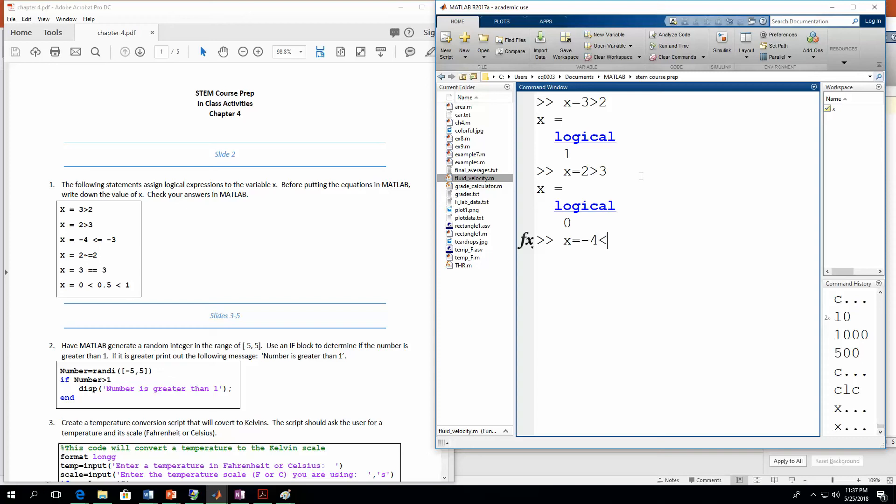
text(=-3)
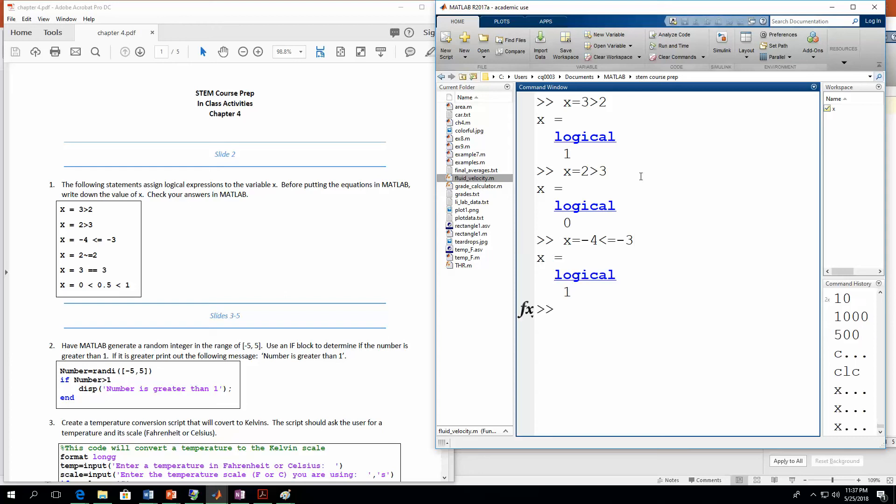
Step: Evaluate x = 2~=2, returning logical 0
text(x=)
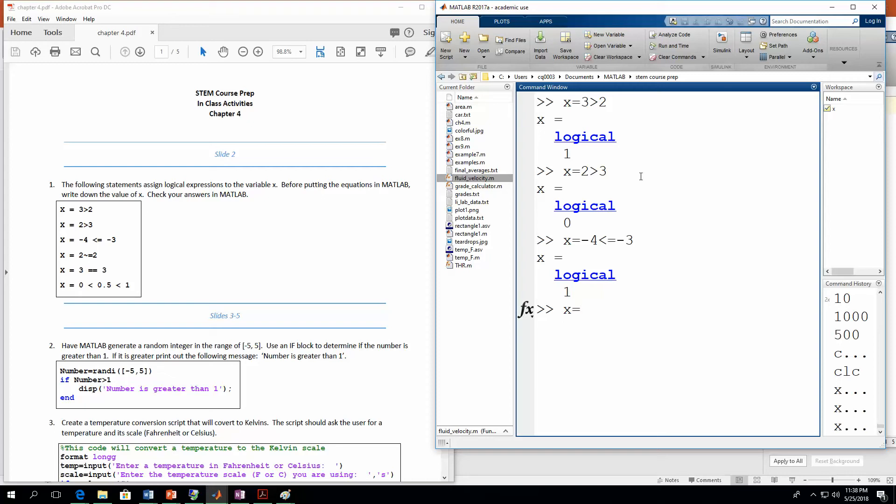
text(2~)
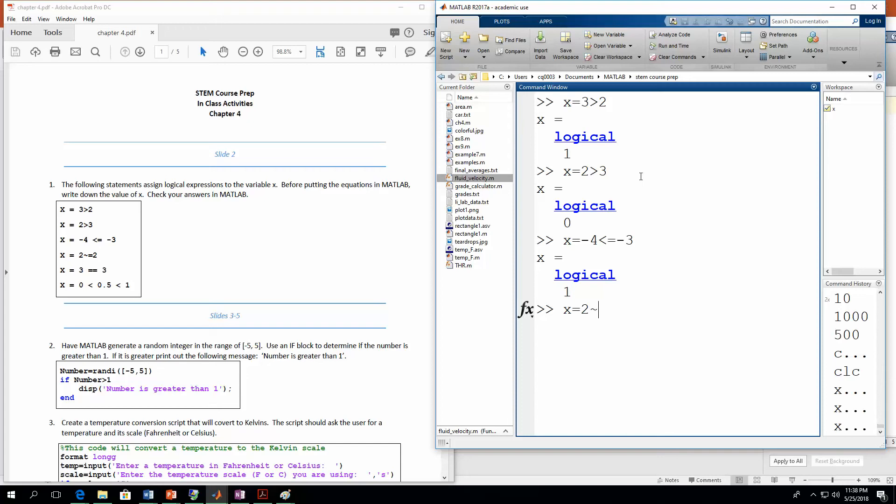
text(=2)
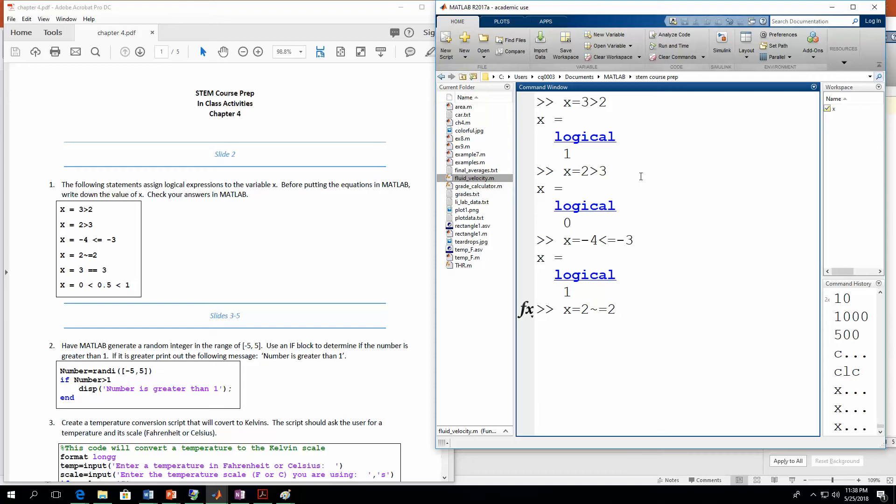
key(enter)
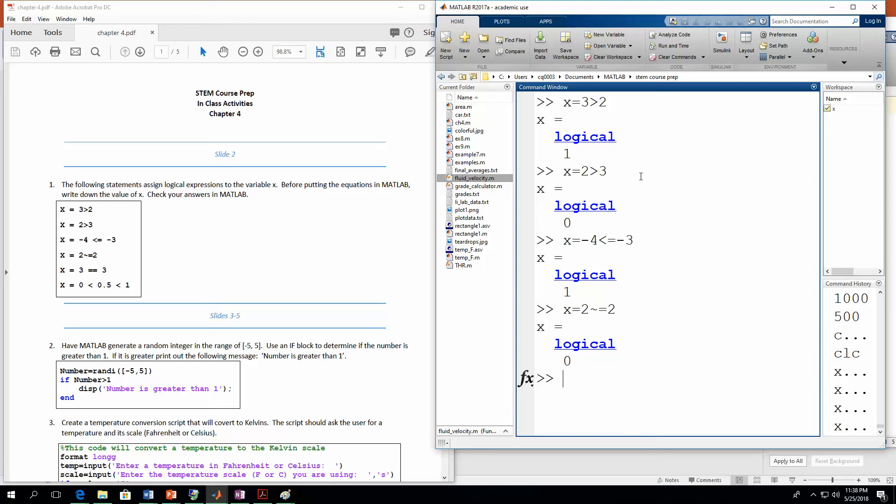
Step: Evaluate x = 3==3 as logical 1 and start the next statement with x=
text(x=)
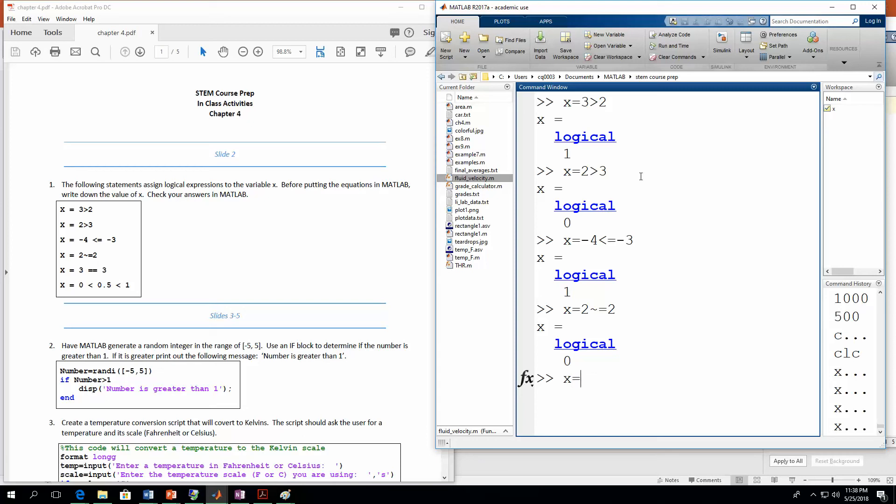
text(3)
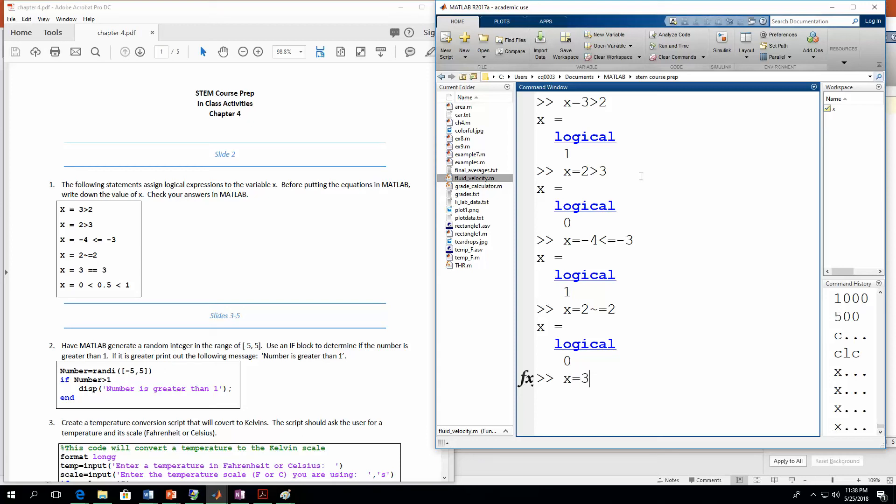
text(==)
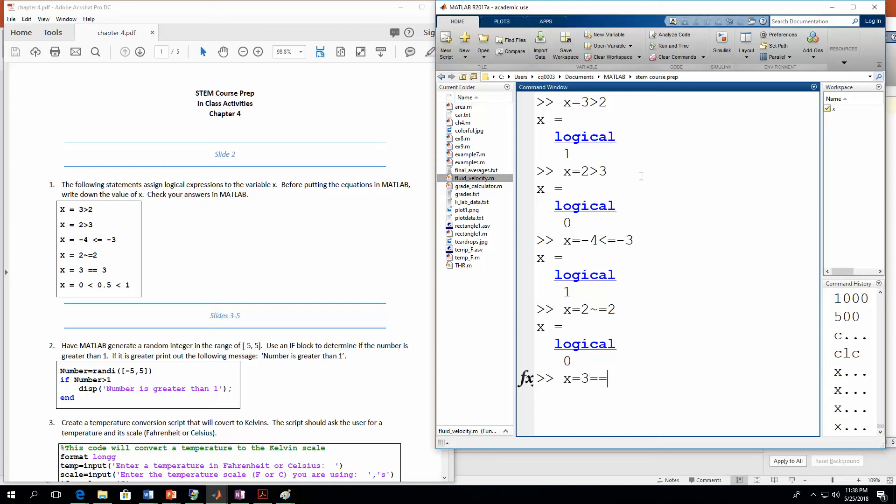
text(3)
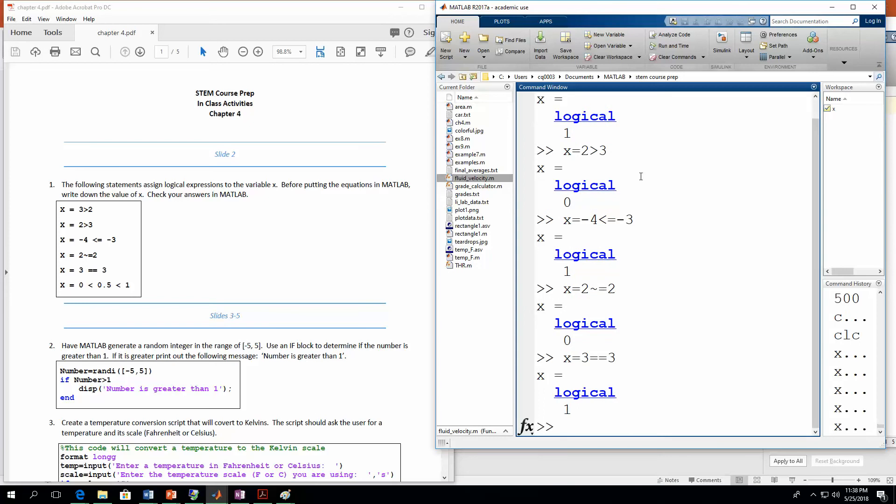
text(x=)
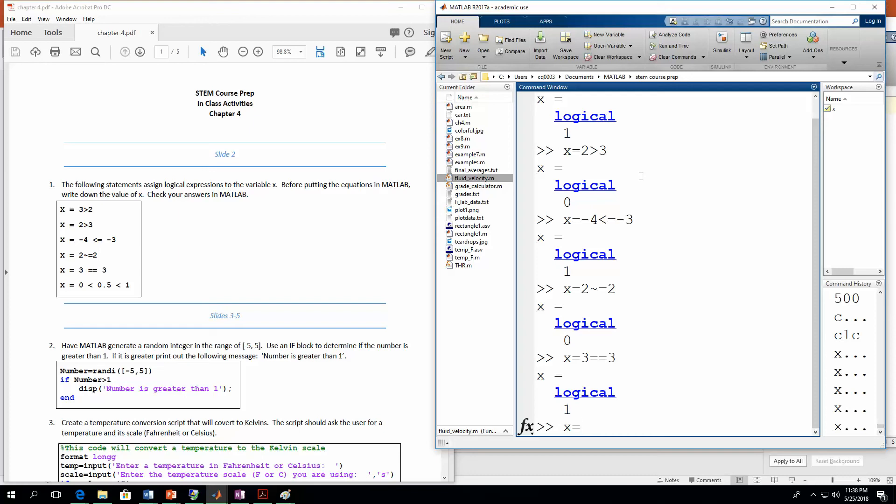
Step: Enter the chained comparison x = 0<0.5<1, which evaluates to logical 0
text(0)
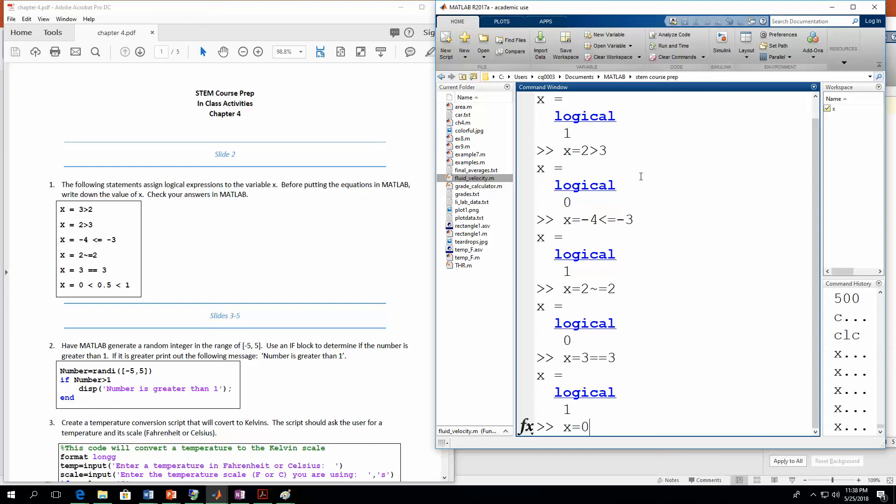
text(<0.5<1)
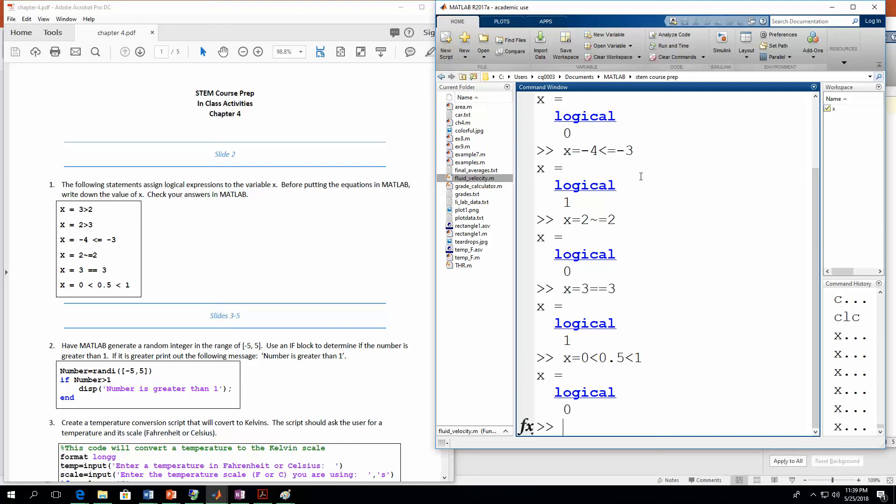
mouse_move(632, 378)
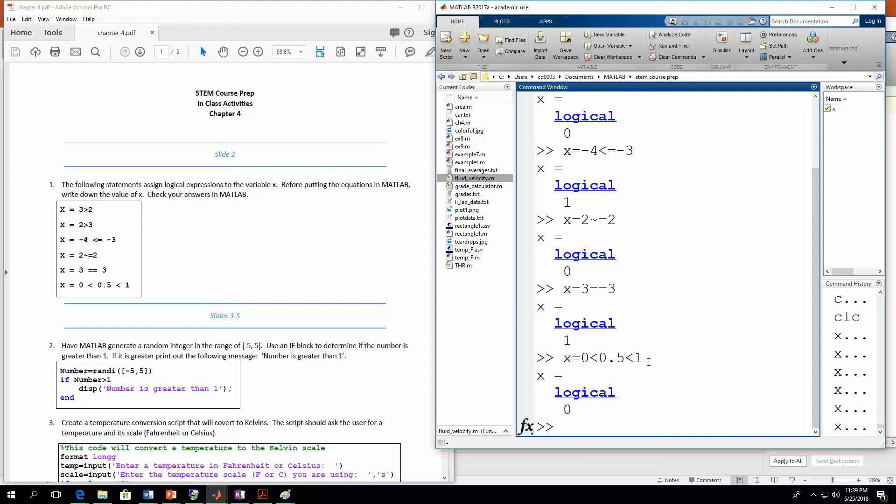
Step: Highlight 0<0.5 in the chained comparison and leave 1<1 unevaluated at the prompt to explain the result
double_click(585, 357)
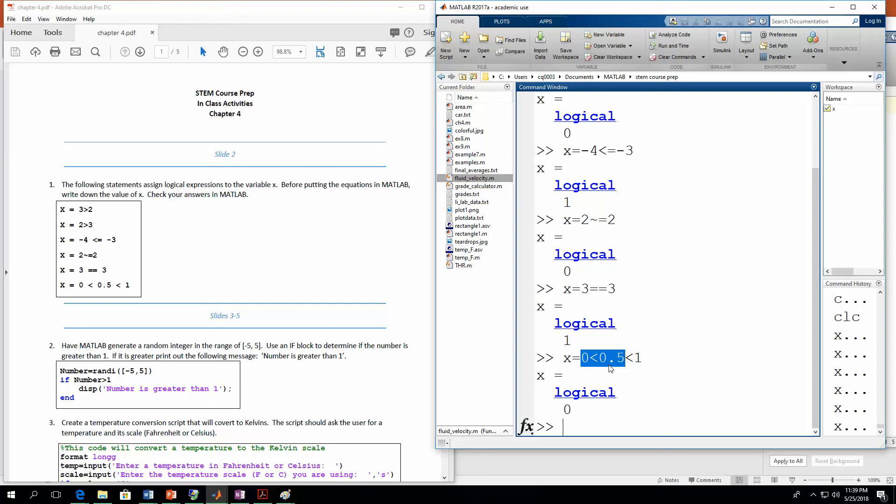
text(1<)
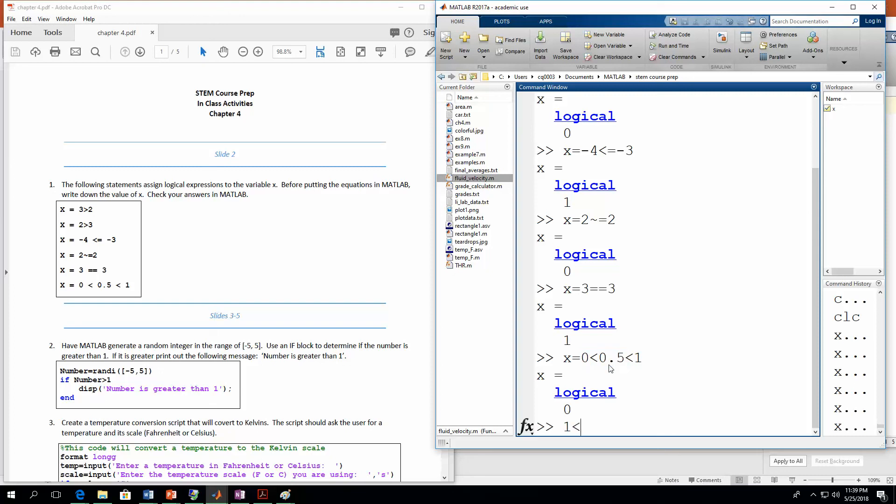
text(1)
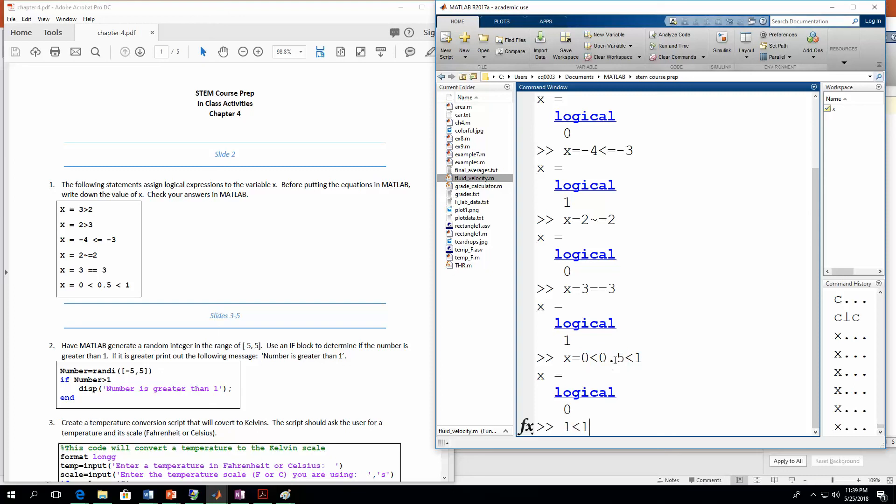
double_click(566, 427)
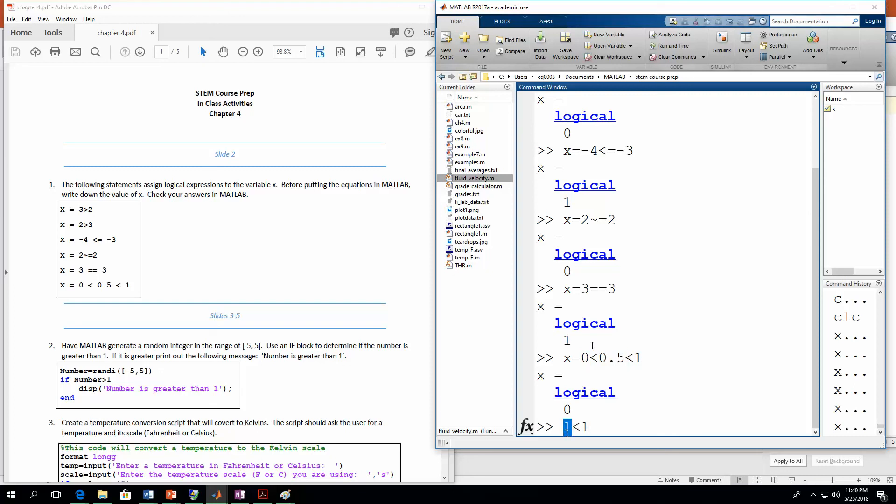
drag(580, 358, 625, 358)
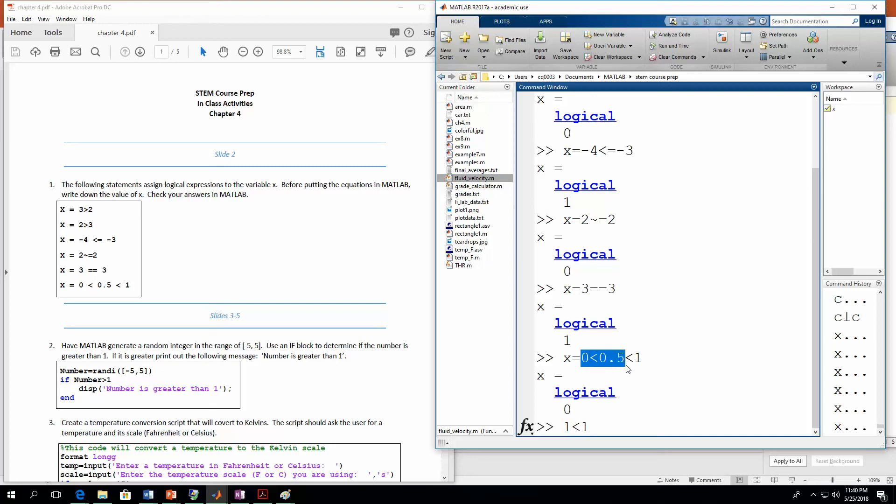